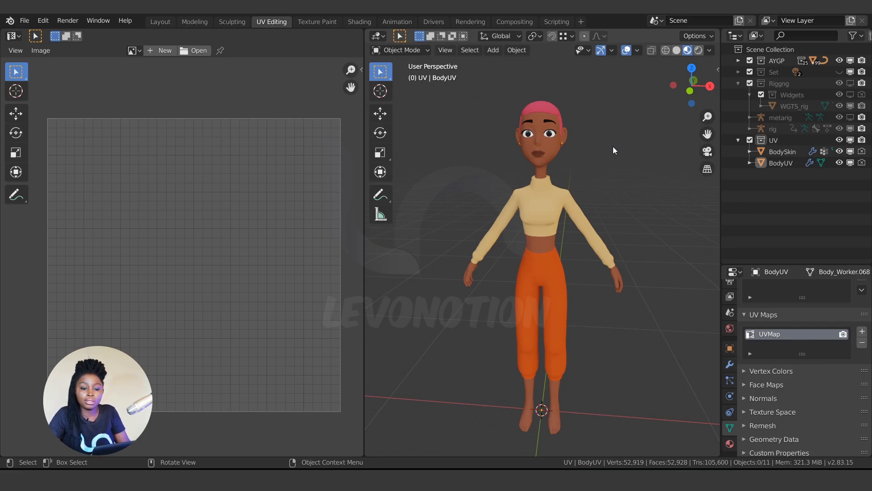
- Select the BodyUV mesh in the Outliner to edit it and show its unwrapped UV islands
left_click(781, 151)
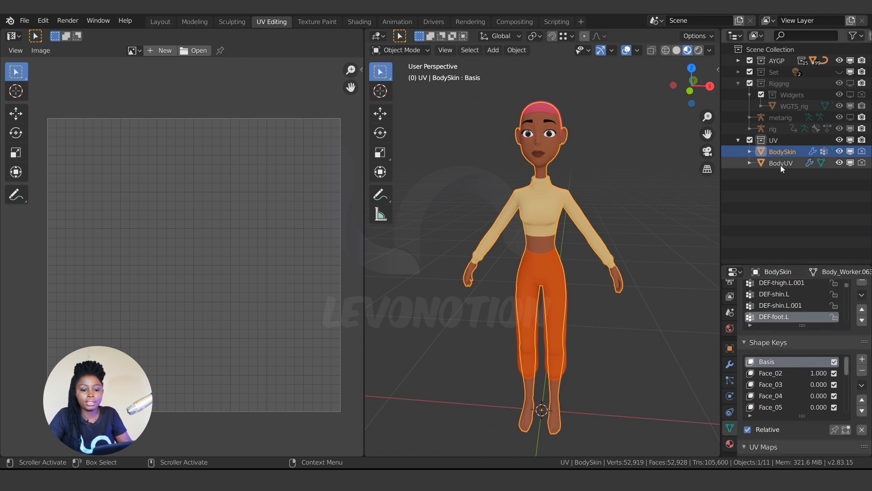
left_click(782, 162)
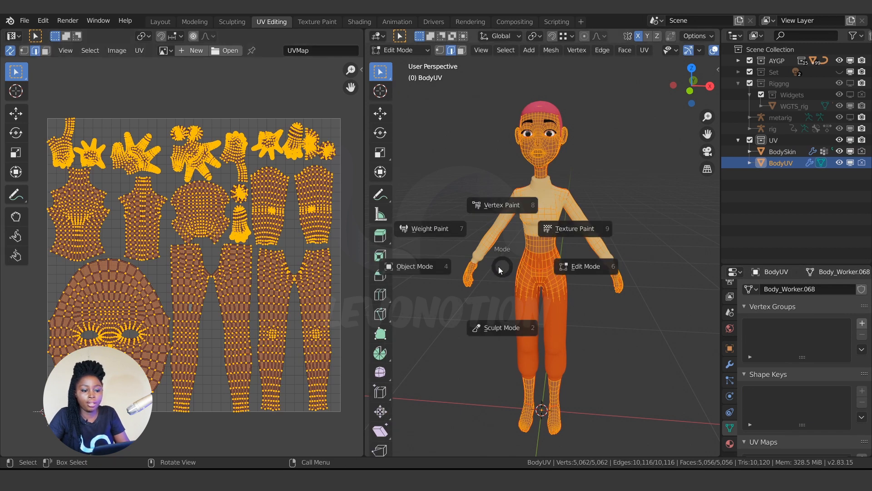
- Edit BodySkin to inspect its empty UV layout, then return it to Object Mode
left_click(783, 151)
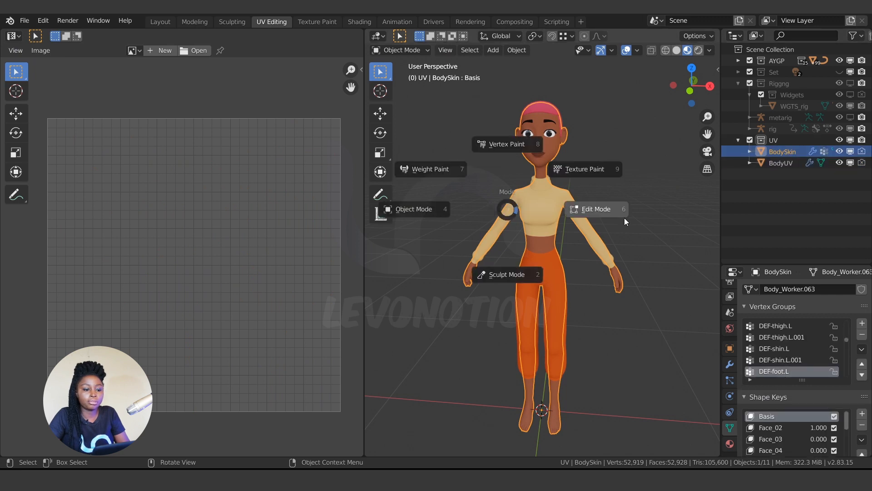
left_click(596, 209)
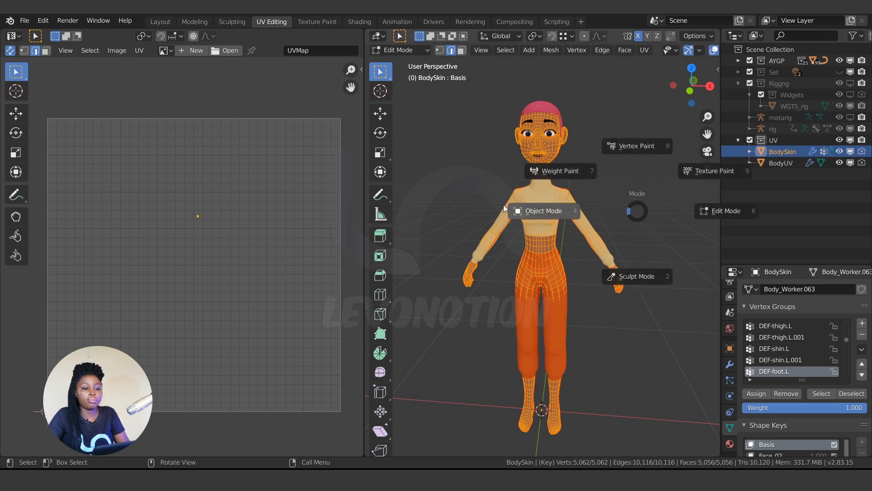
left_click(544, 211)
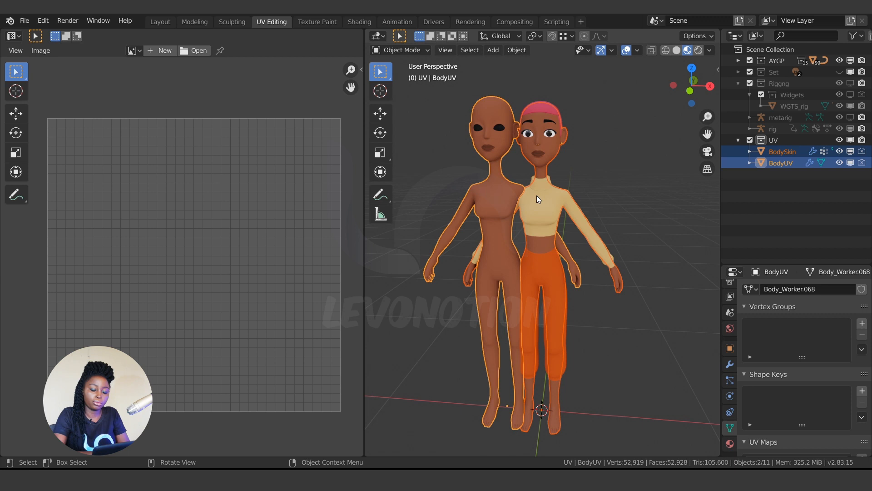
- Link data with Ctrl+L and choose Transfer UV Maps from BodyUV to BodySkin
key("ctrl+l")
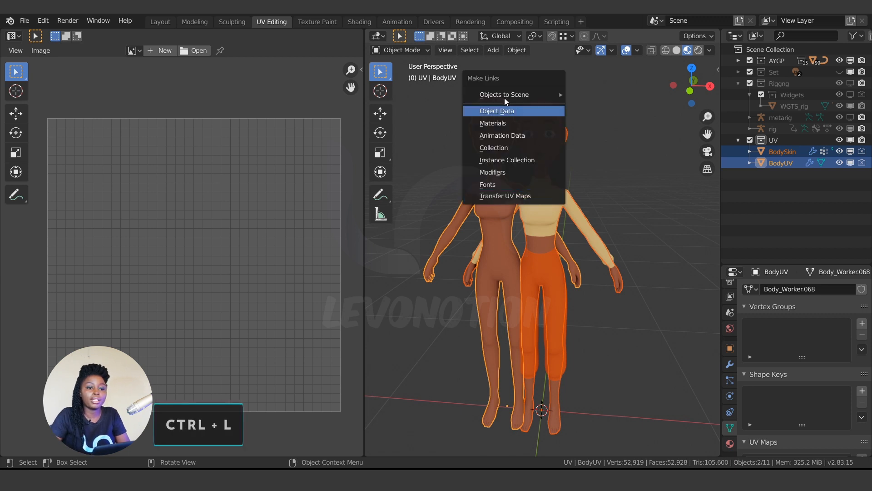
mouse_move(498, 199)
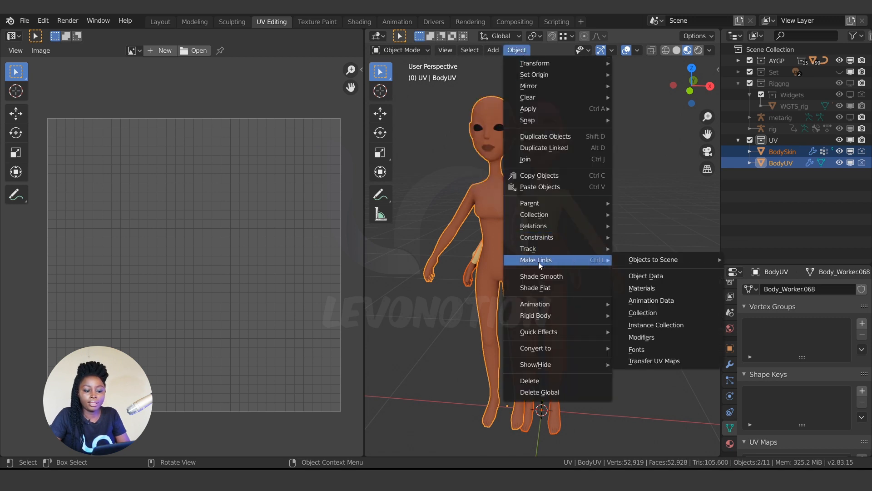
mouse_move(663, 361)
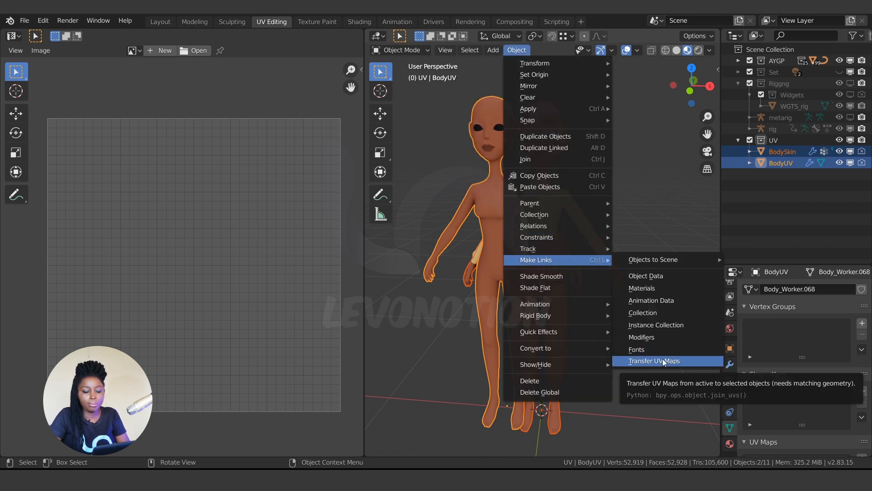
left_click(654, 360)
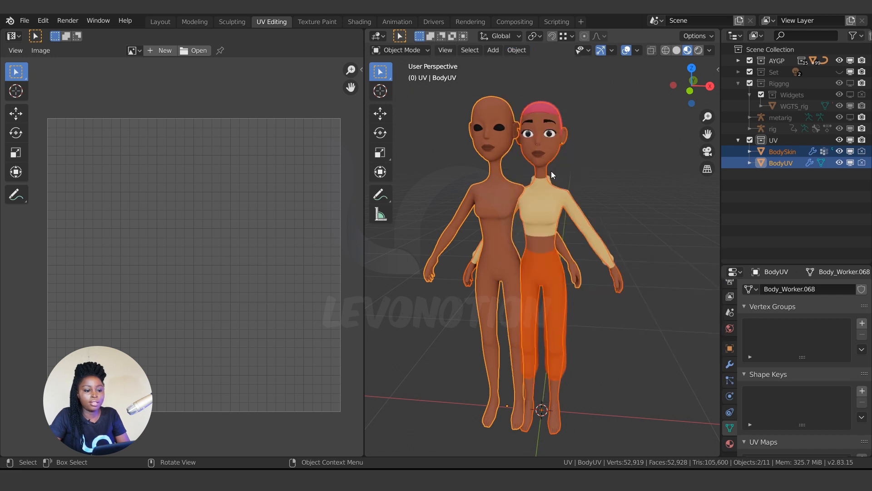
key("Tab")
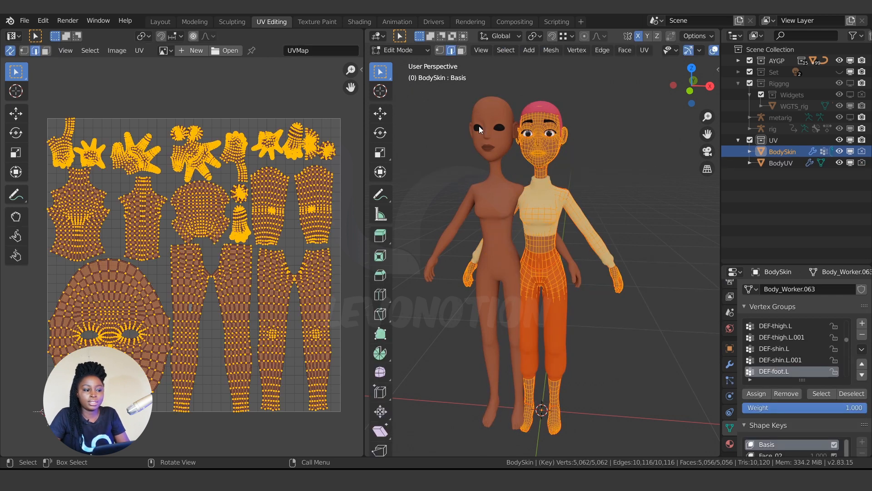
mouse_move(669, 151)
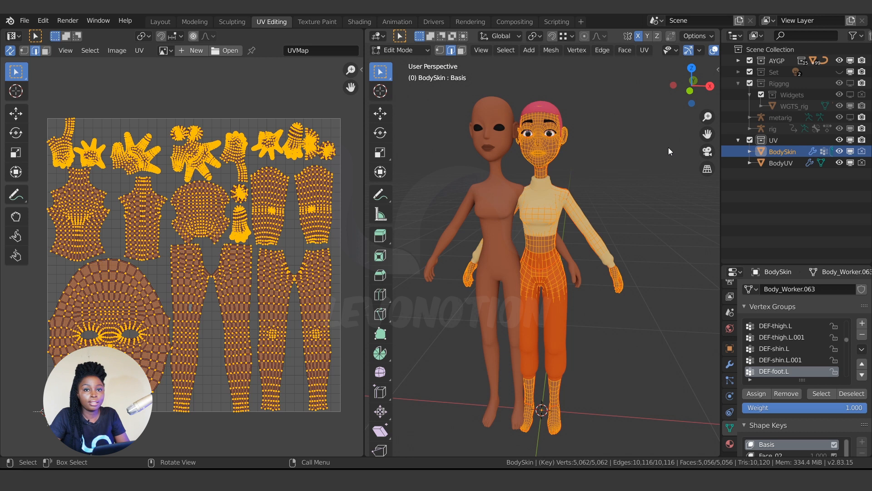
mouse_move(447, 181)
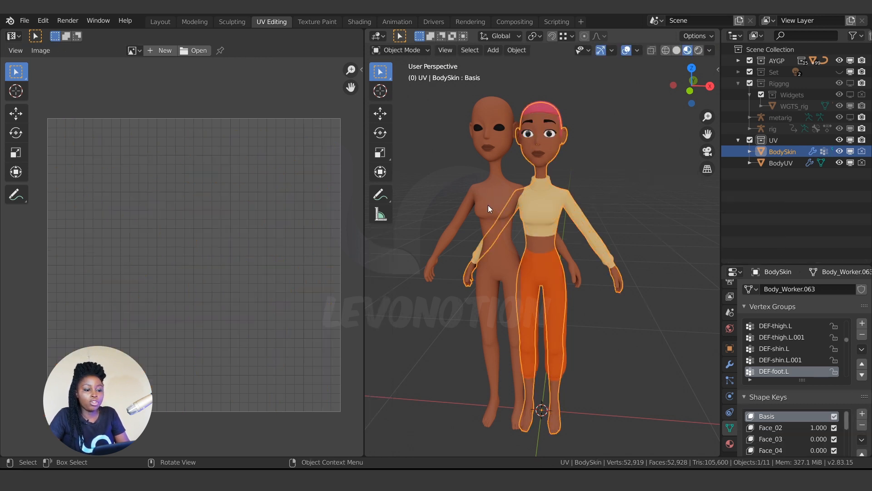
- Delete faces from BodyUV, then retry Transfer UV Maps to BodySkin, producing a loop-count mismatch error
left_click(781, 163)
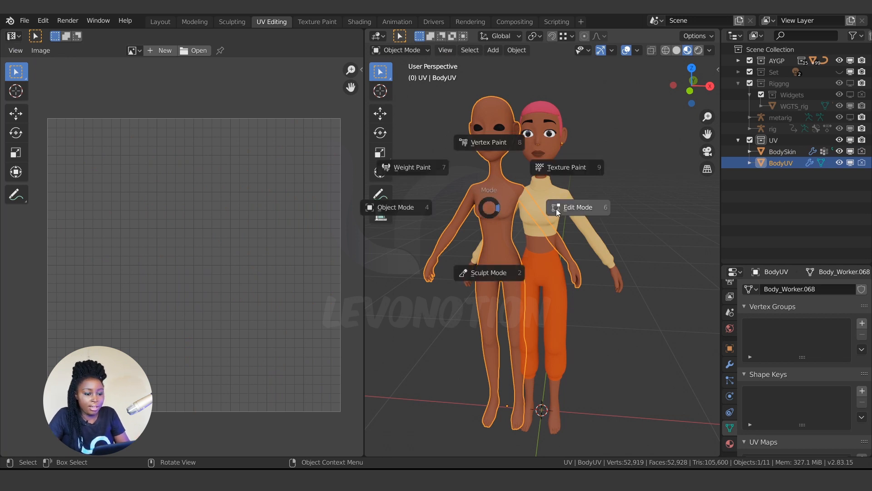
left_click(578, 207)
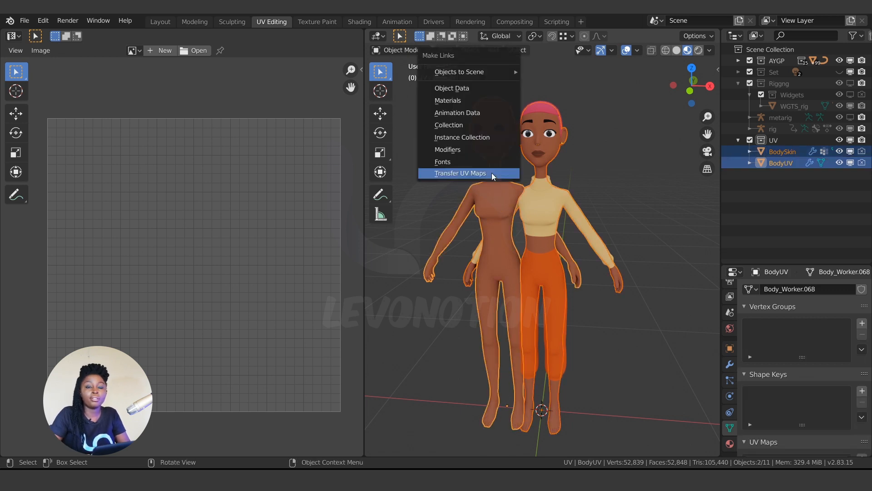
left_click(460, 173)
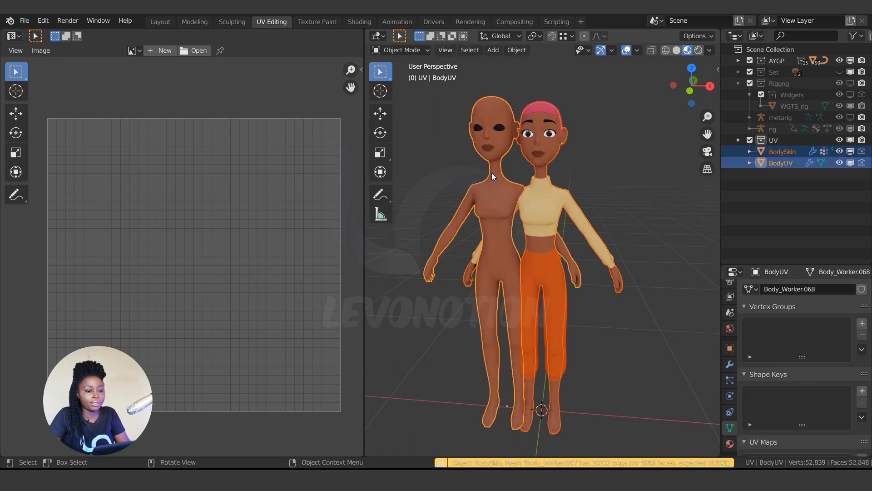